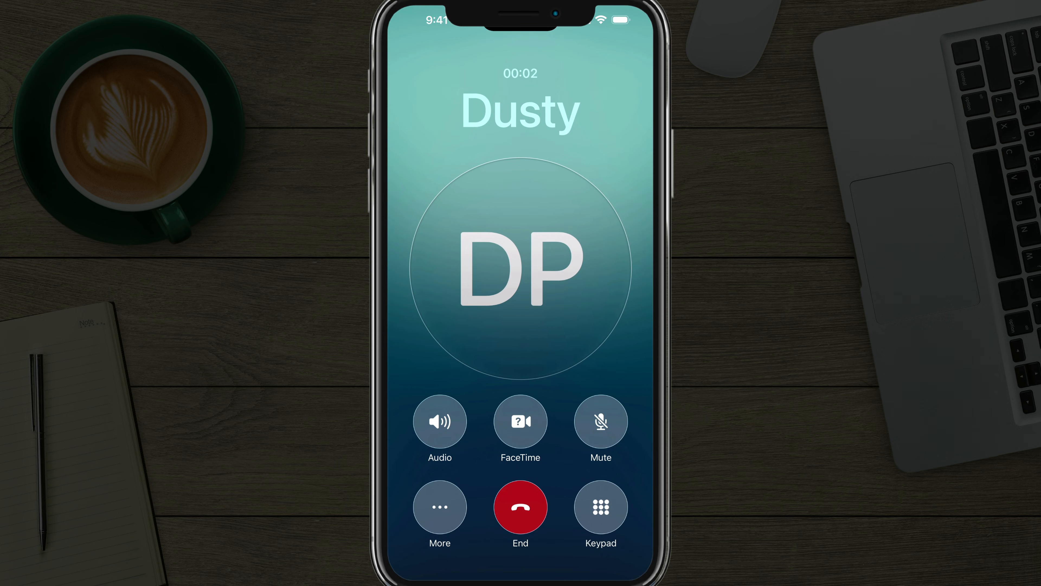
# Step: Start Hold Assist on the waiting call so the hold line is transcribed live, then leave the call
pyautogui.click(440, 507)
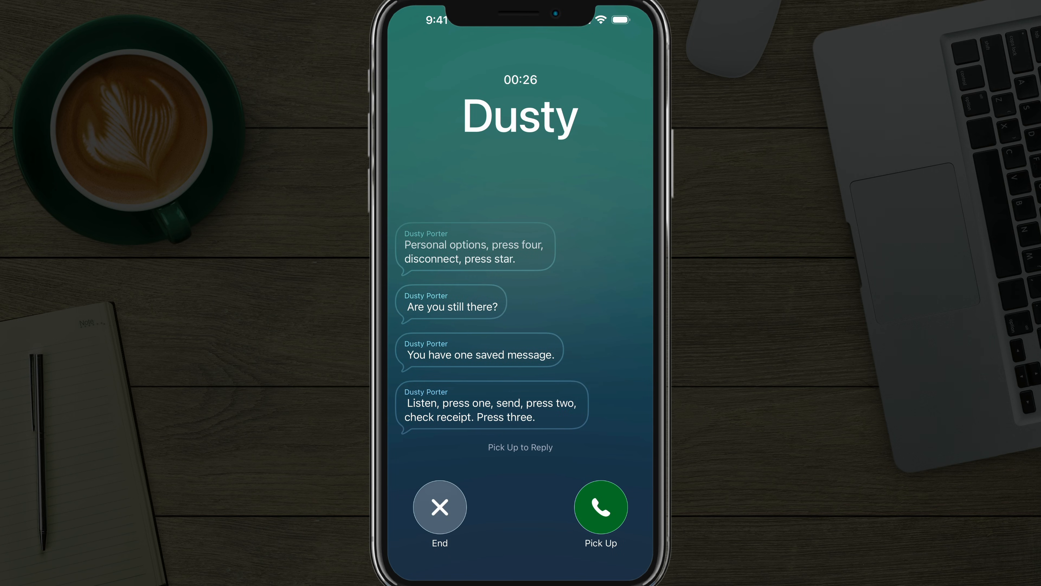
pyautogui.click(600, 506)
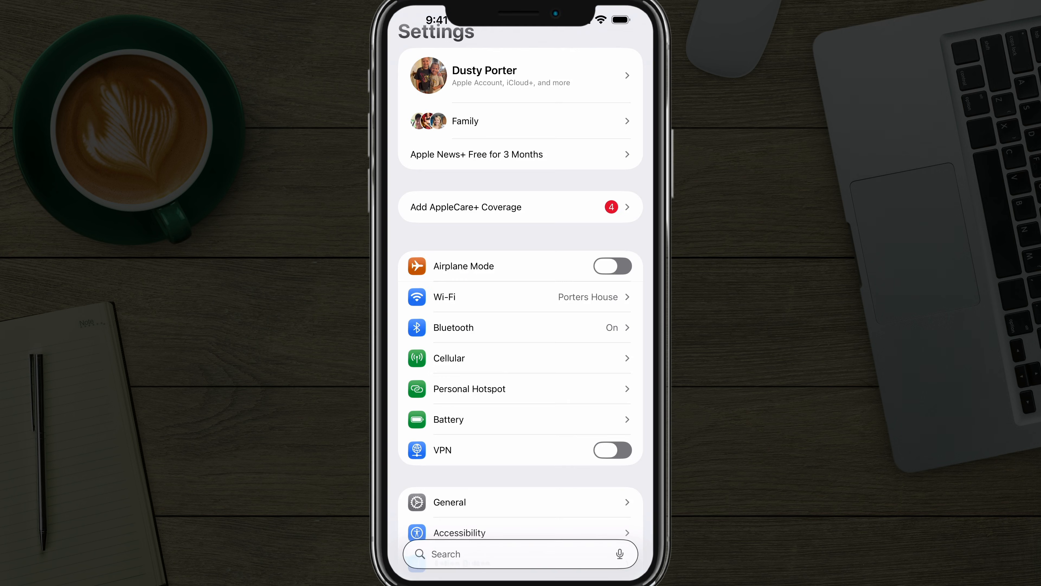
# Step: Navigate Settings > Apps > Phone to the Hold Assist Detection toggle, shown switched on
pyautogui.scroll(-3)
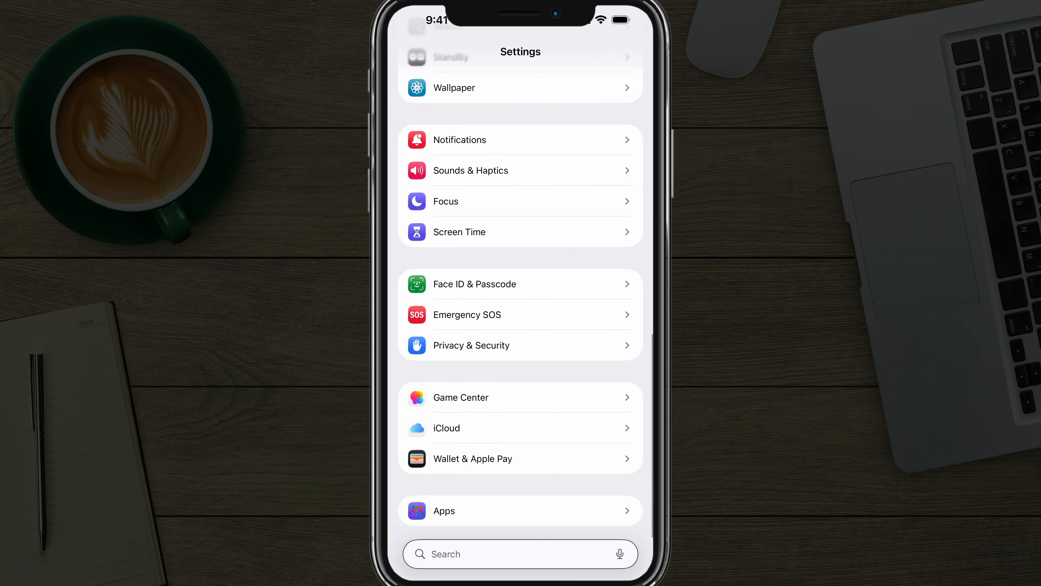
pyautogui.click(520, 553)
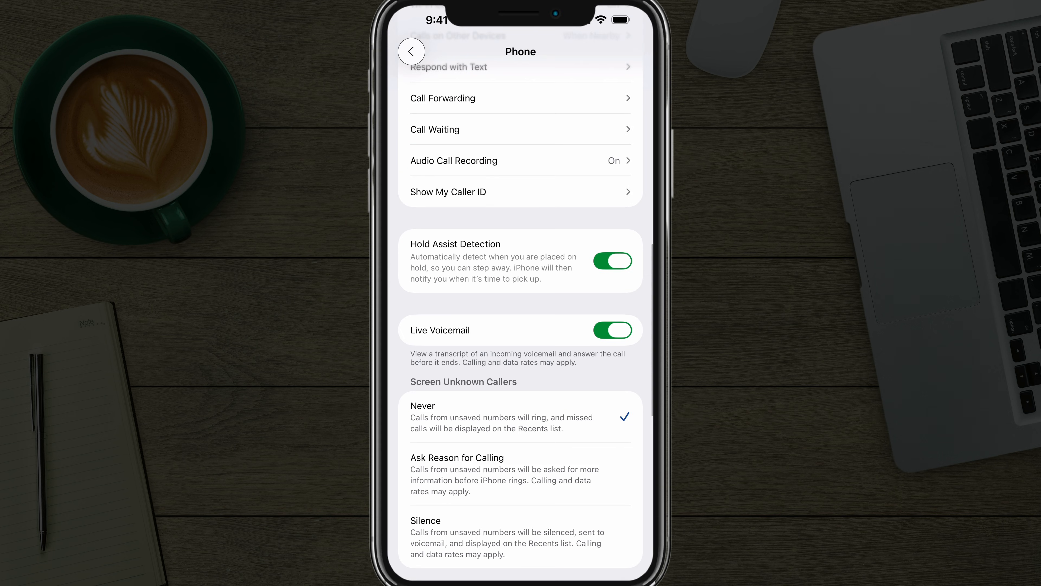
pyautogui.scroll(-3)
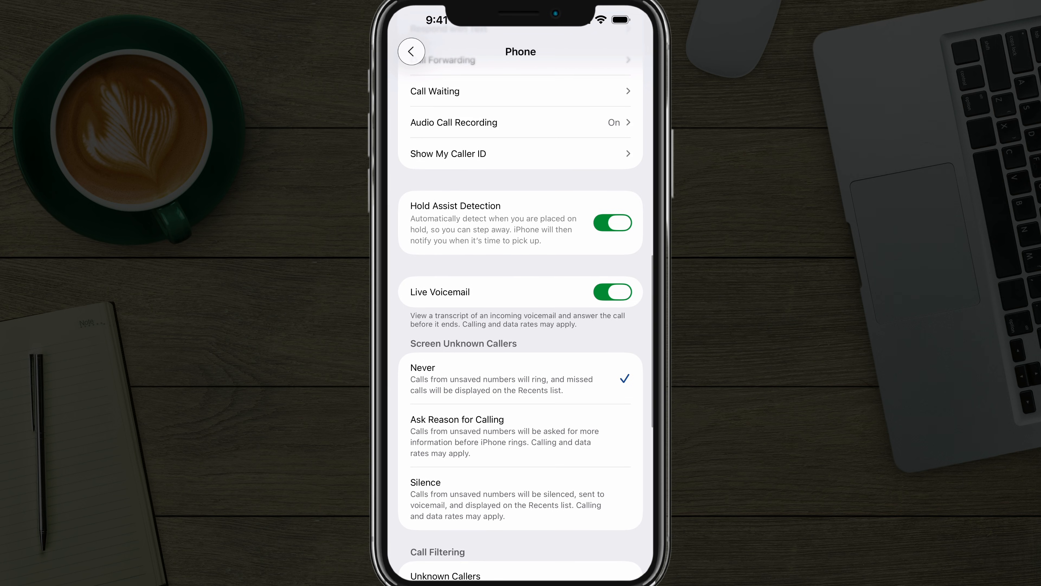